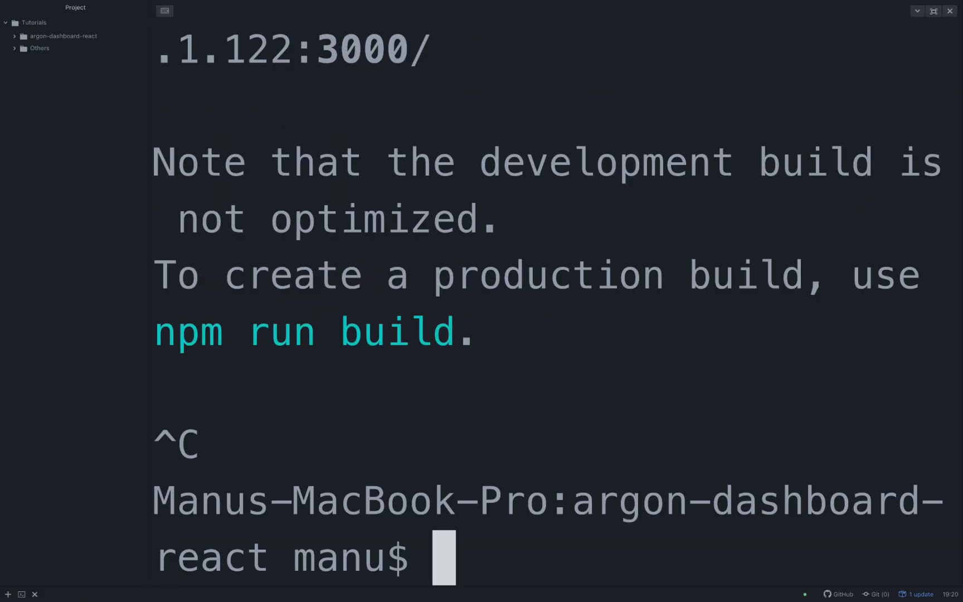
type("npm i -")
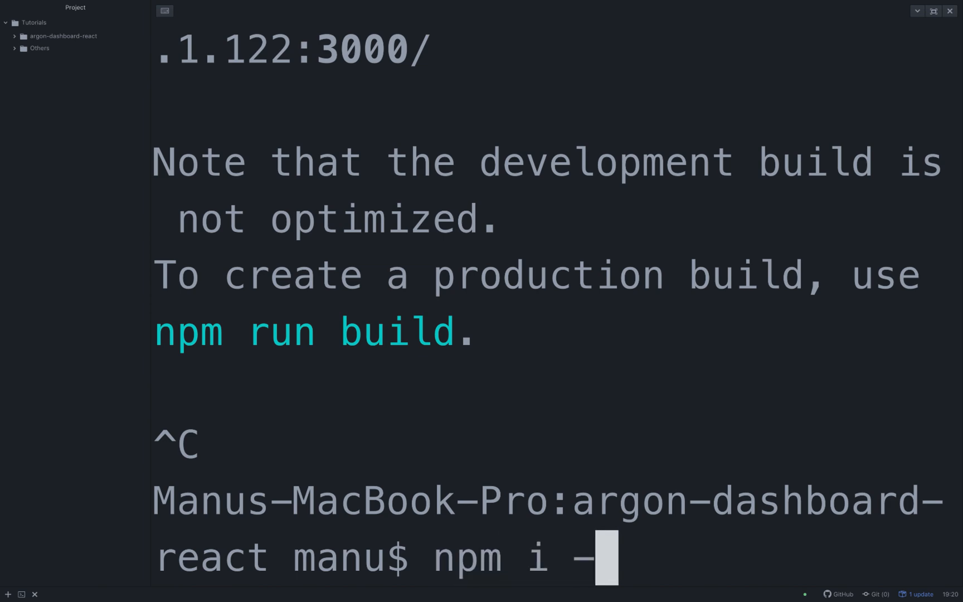
type("E redux redux-t")
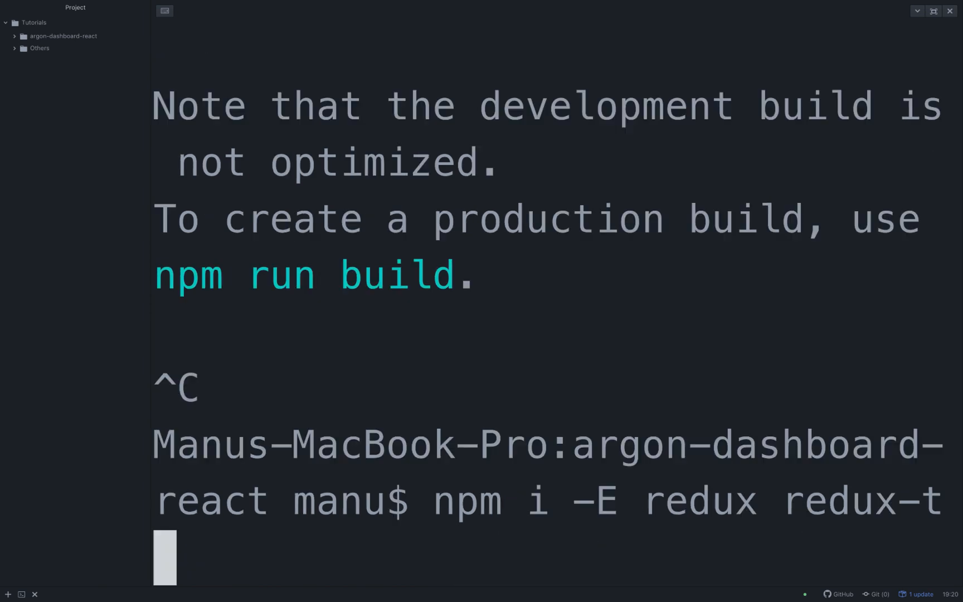
type("hunk react-redux")
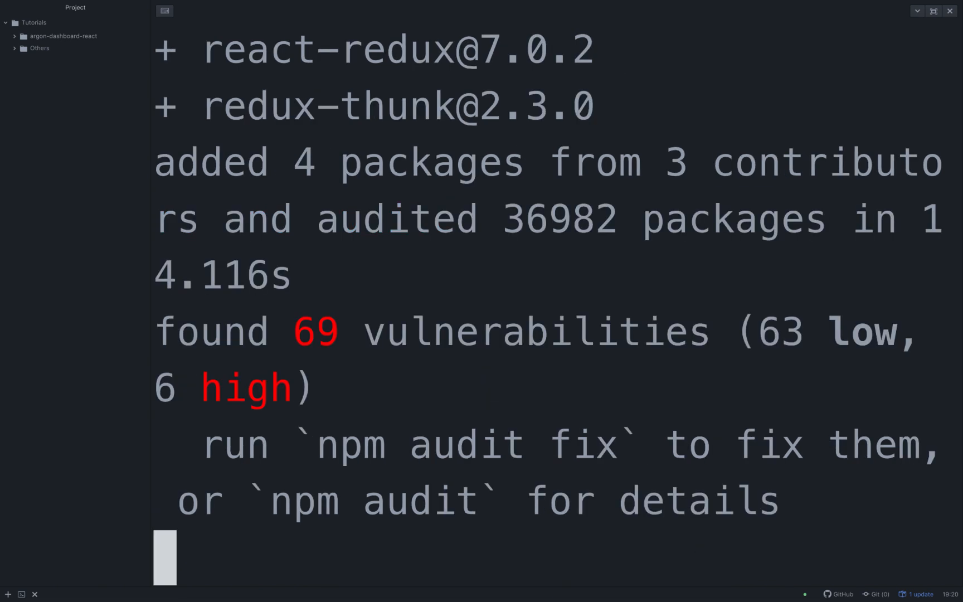
scroll("down", 3)
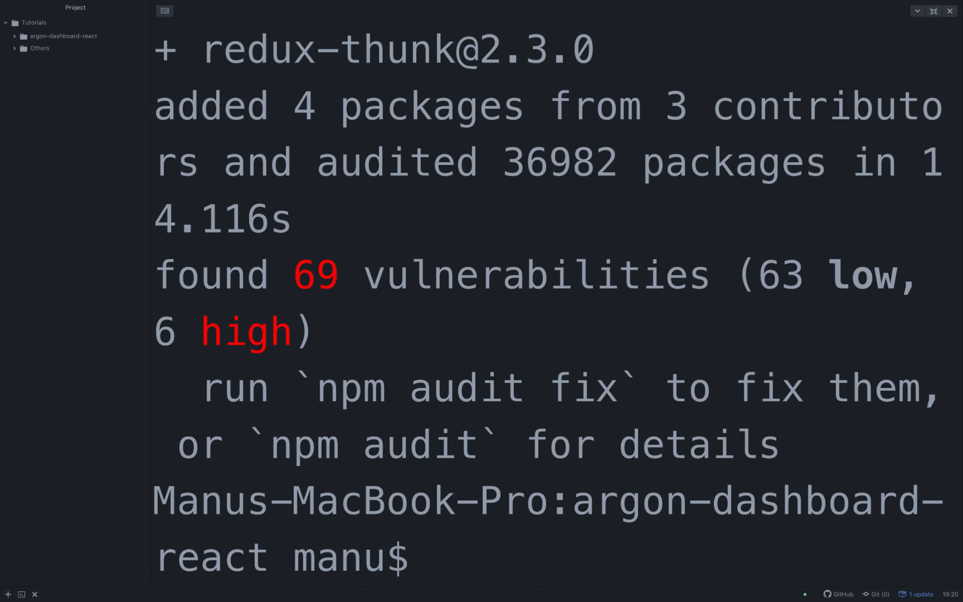
type("mkdir src/actions")
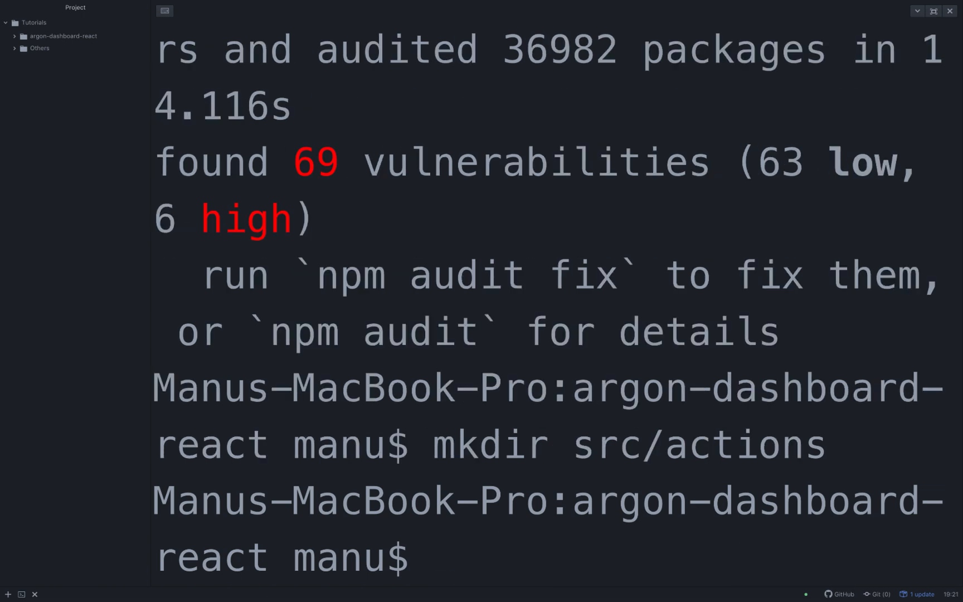
type("mkdir src/reducers")
type("touch src")
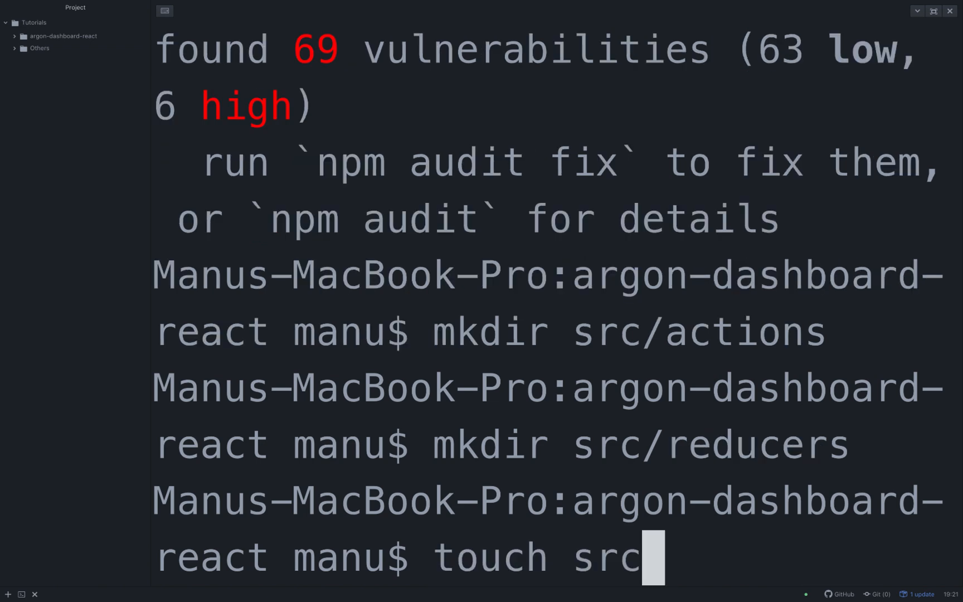
type("/actions/addStateCardAction.js")
type("touch src")
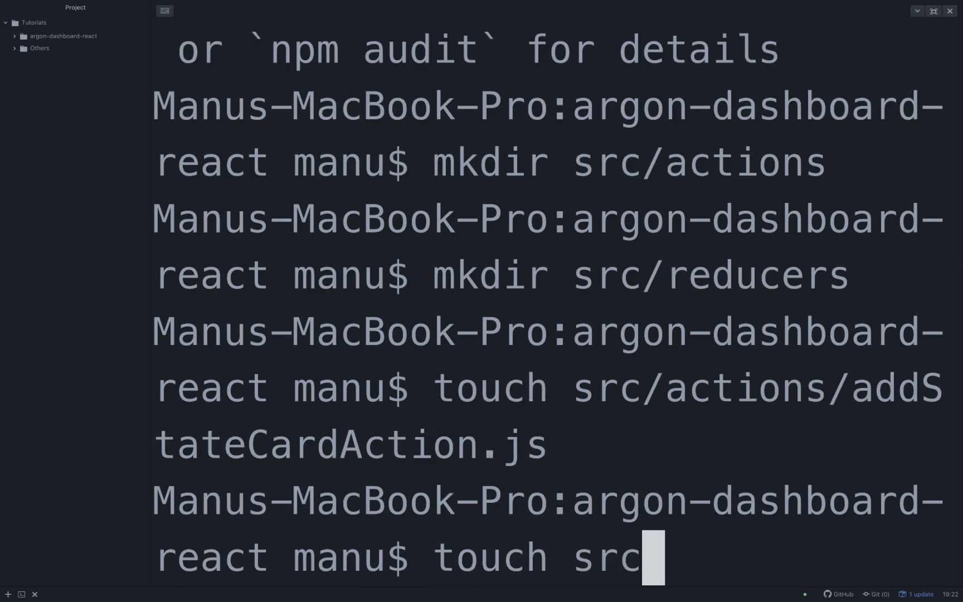
type("/actions/getAu")
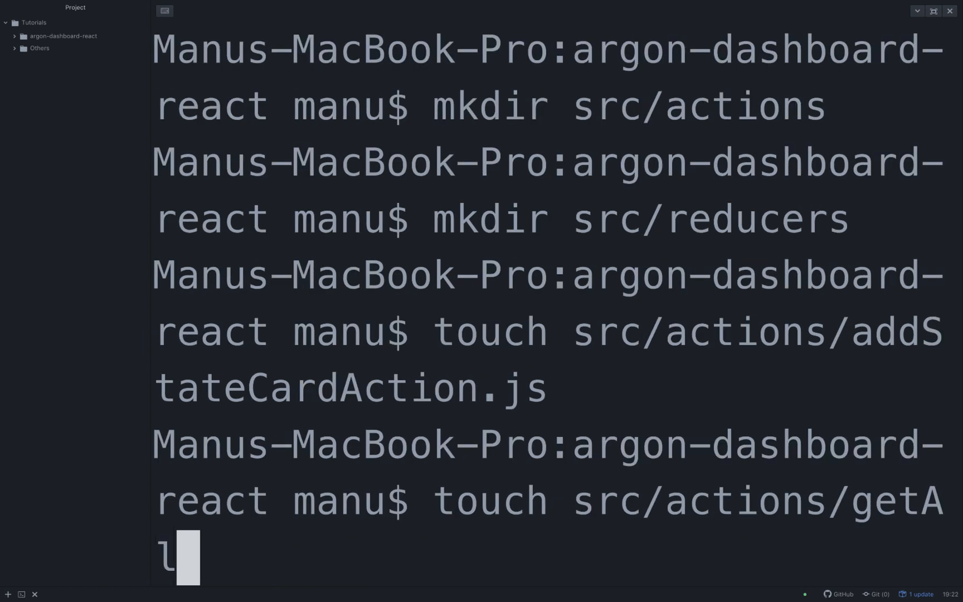
type("llStatCardsAction.js")
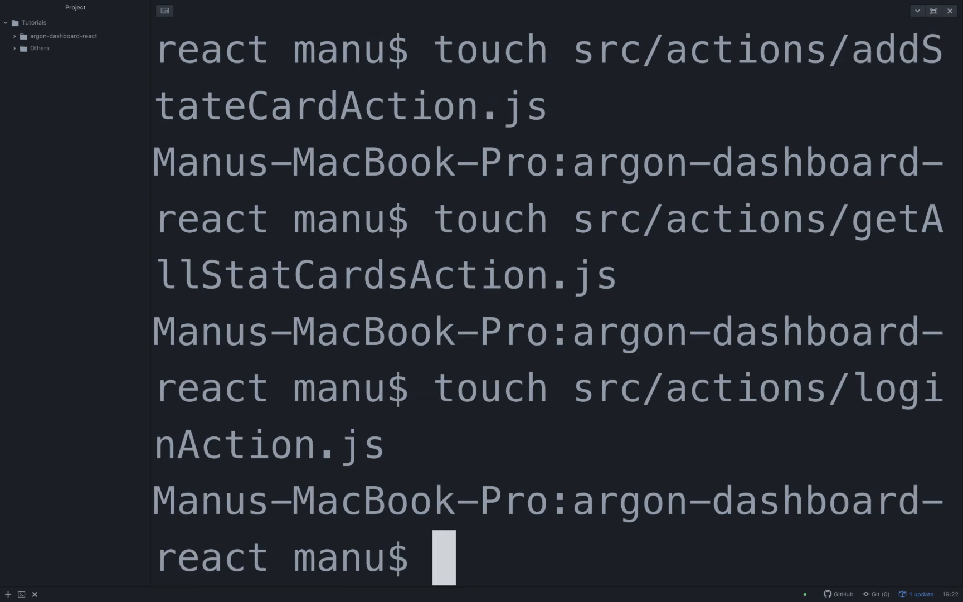
type("touch src/actions/registerAction.j")
type("touch src/reducers/")
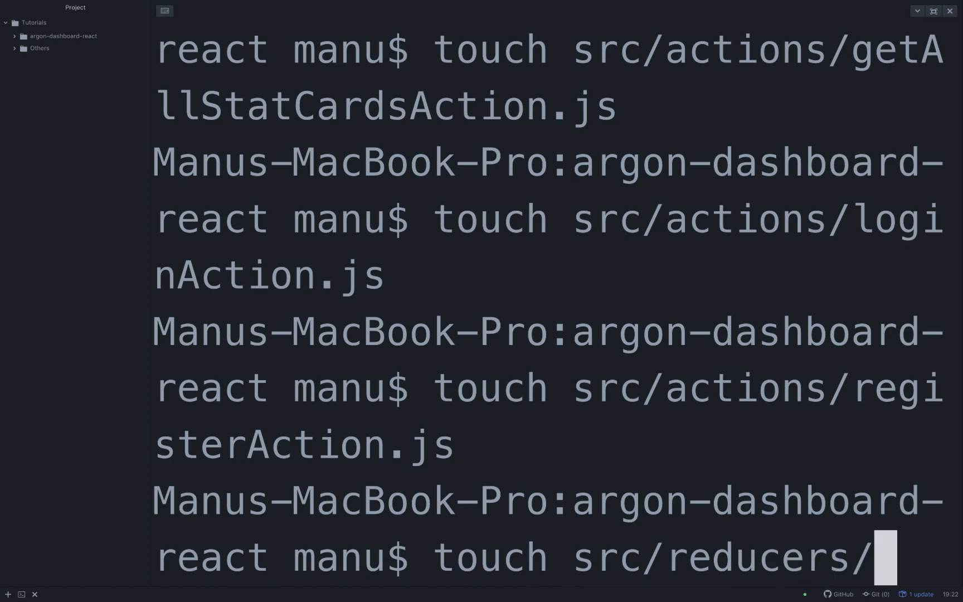
type("statCardReducer.js")
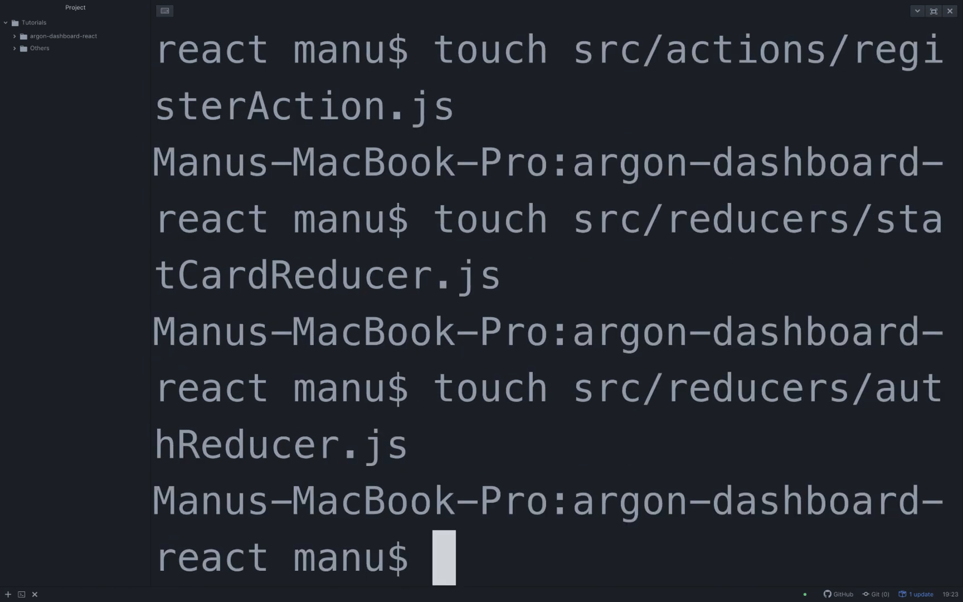
type("touch src/reducers/rootReducer.js")
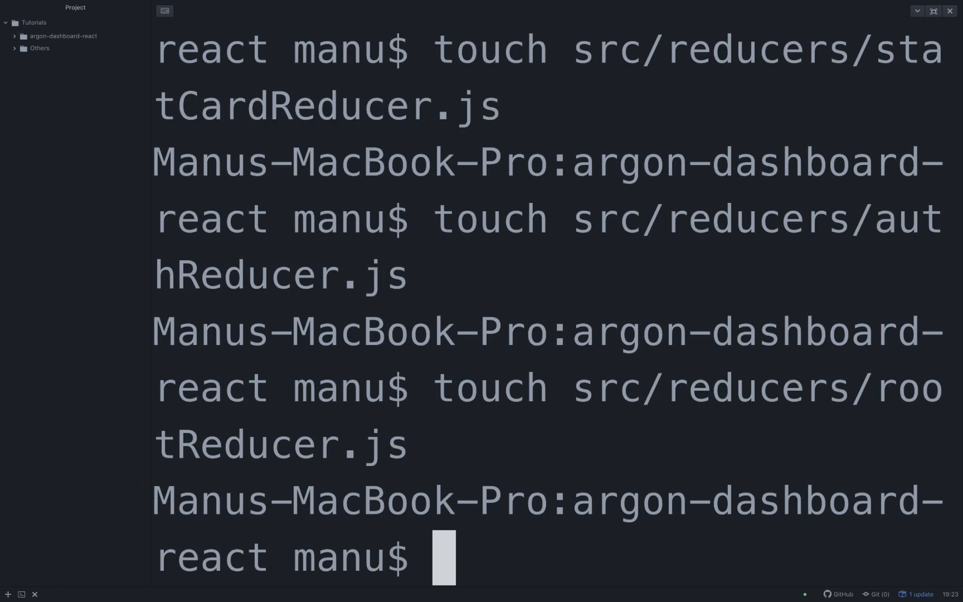
type("touch src/store")
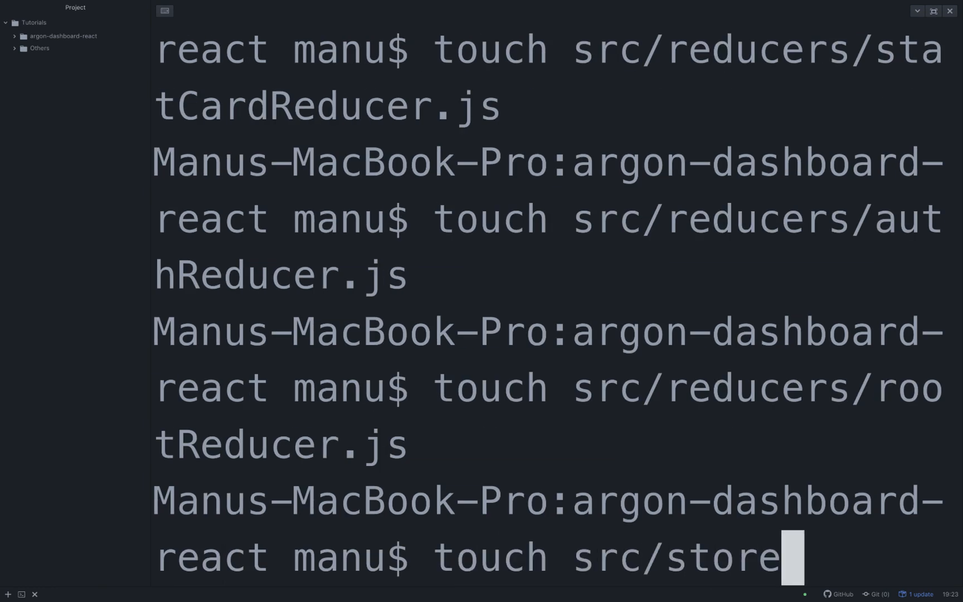